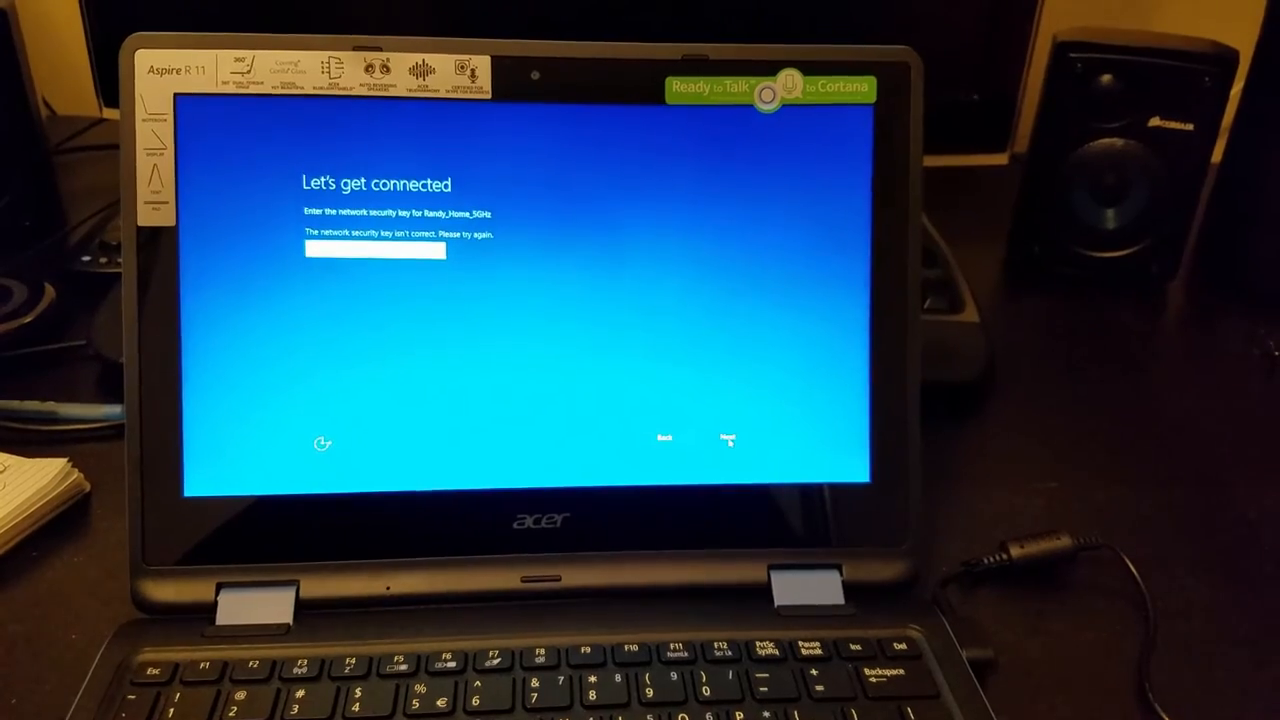
- Submit the Wi-Fi network security key to connect and reach the Get going fast page
click(727, 438)
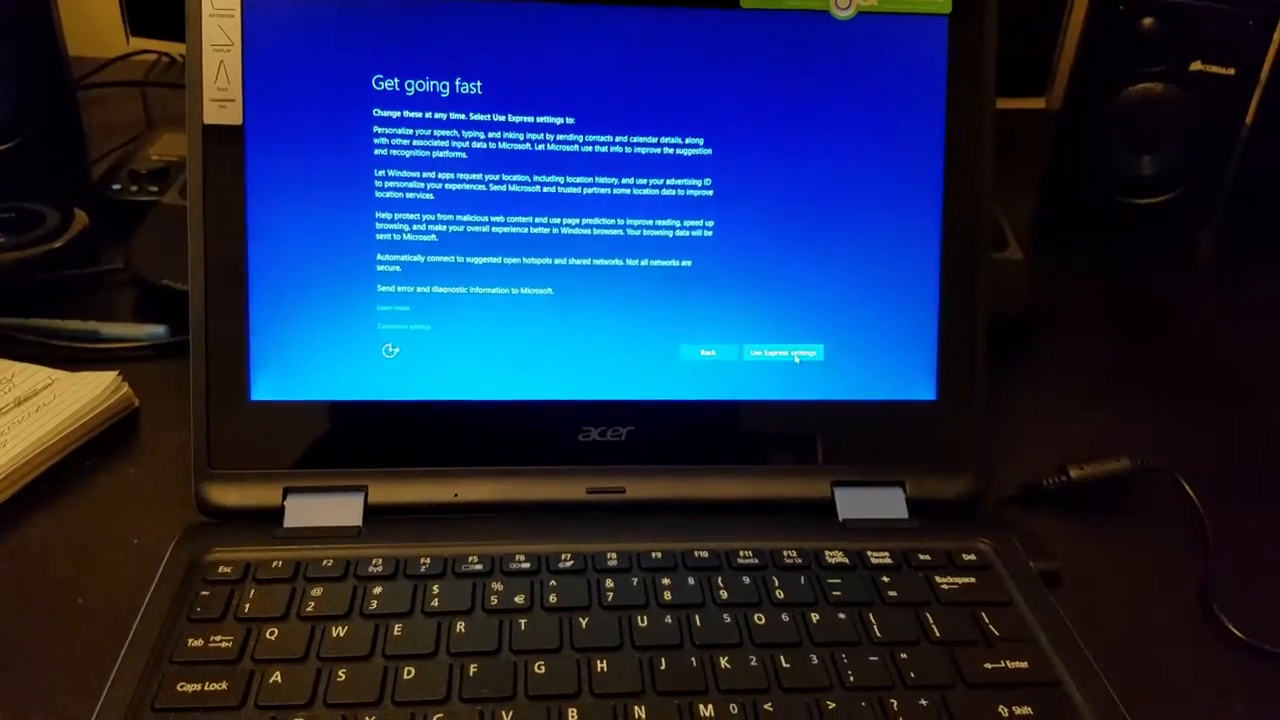